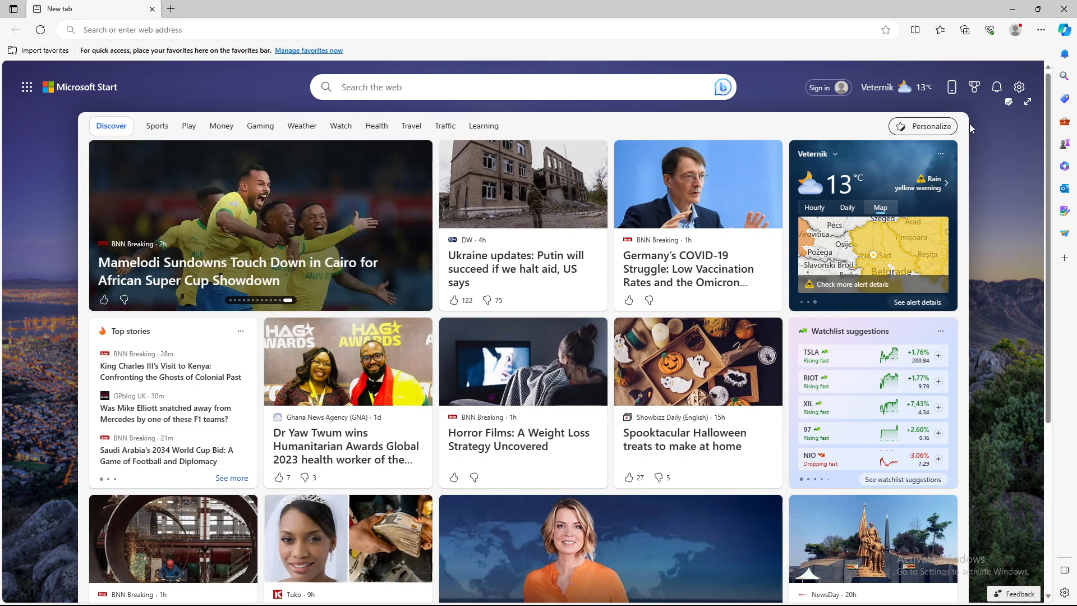
mouse_move(1040, 29)
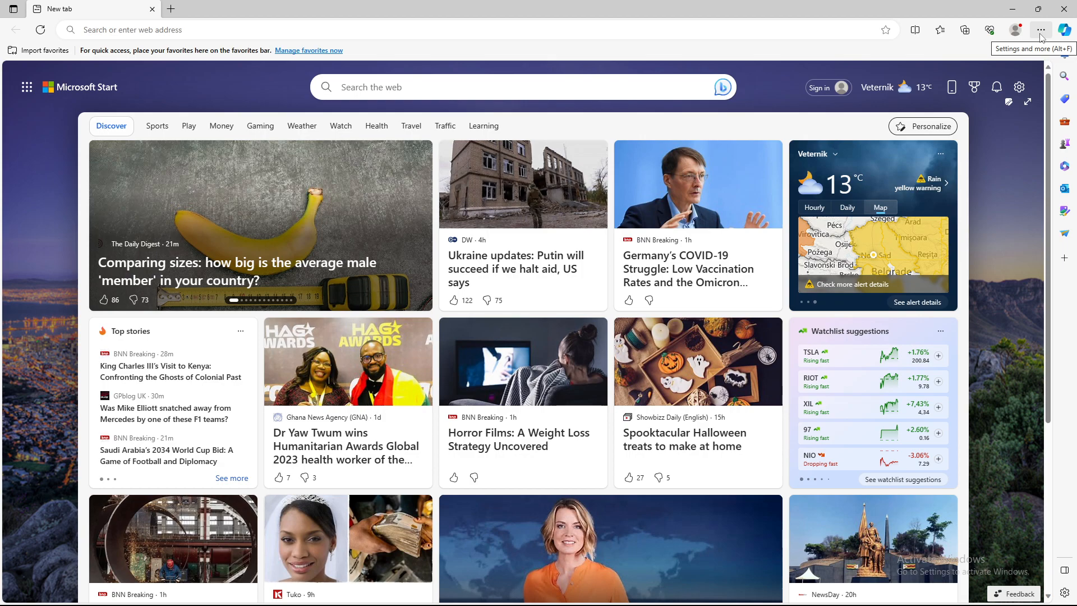
Bring up Edge's Settings and more menu from the toolbar.
click(1041, 30)
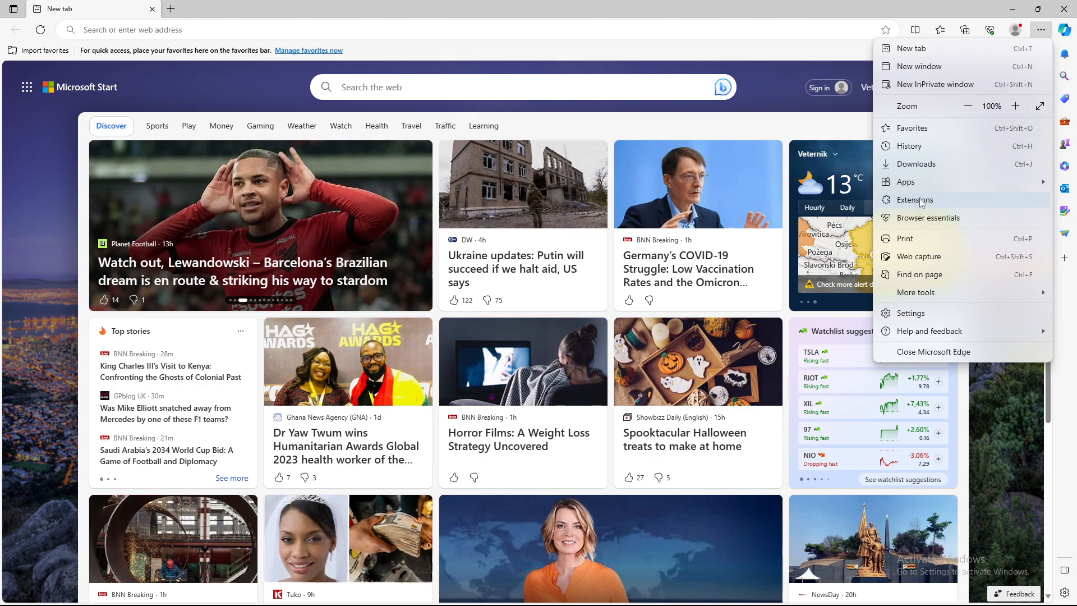
Choose Extensions from the menu to show the Extensions panel.
click(913, 199)
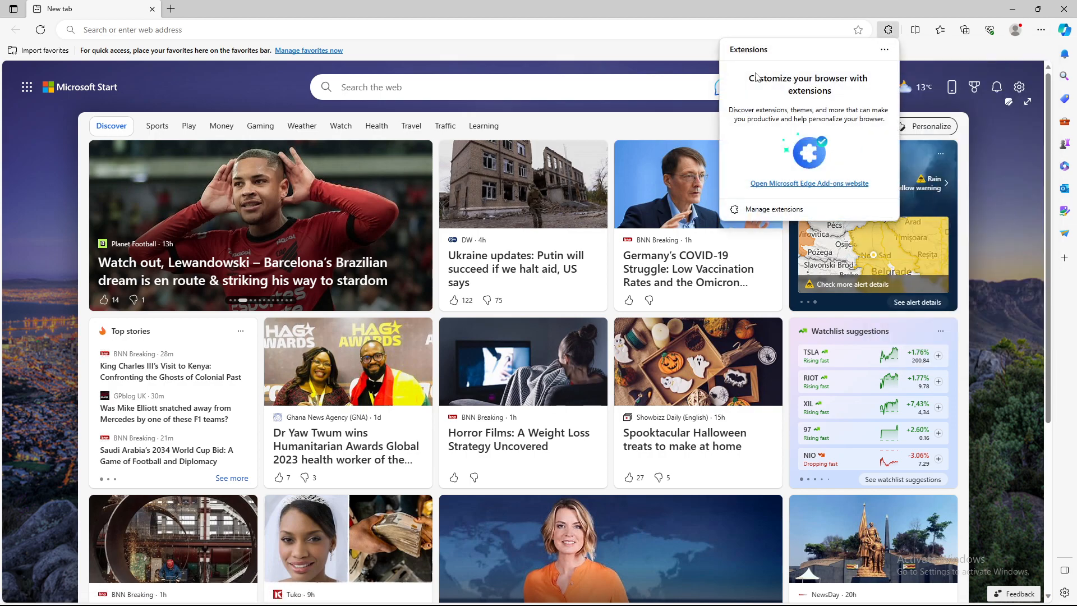
mouse_move(815, 103)
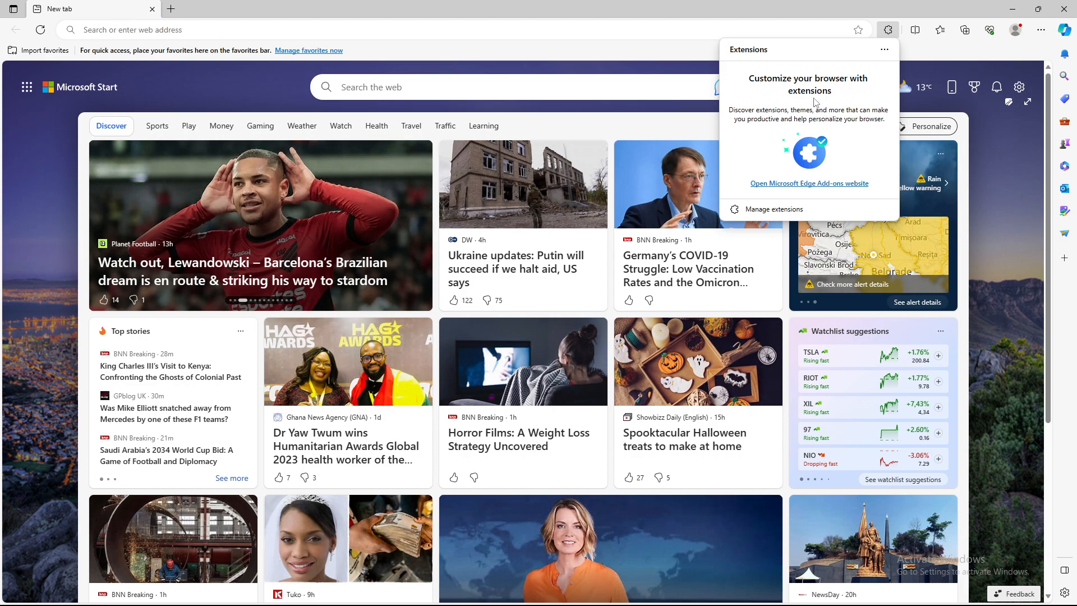
mouse_move(734, 149)
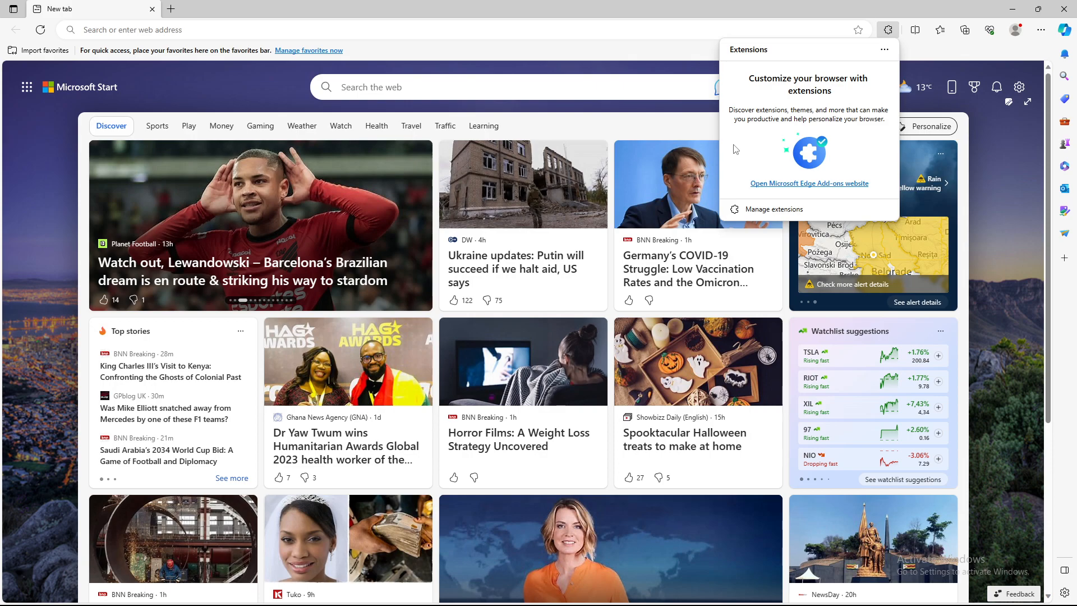
mouse_move(779, 182)
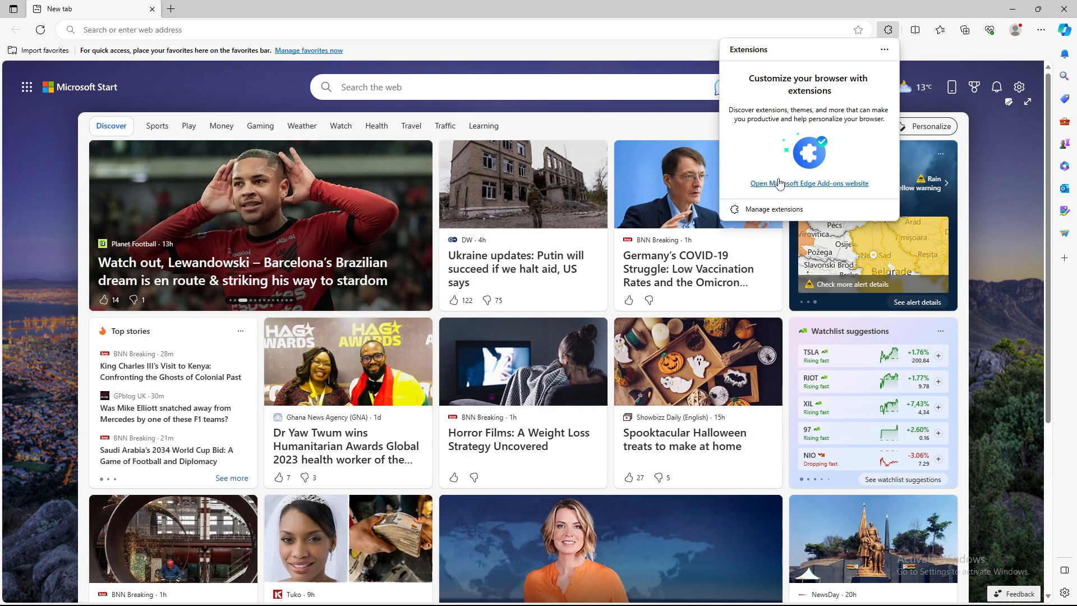
mouse_move(769, 209)
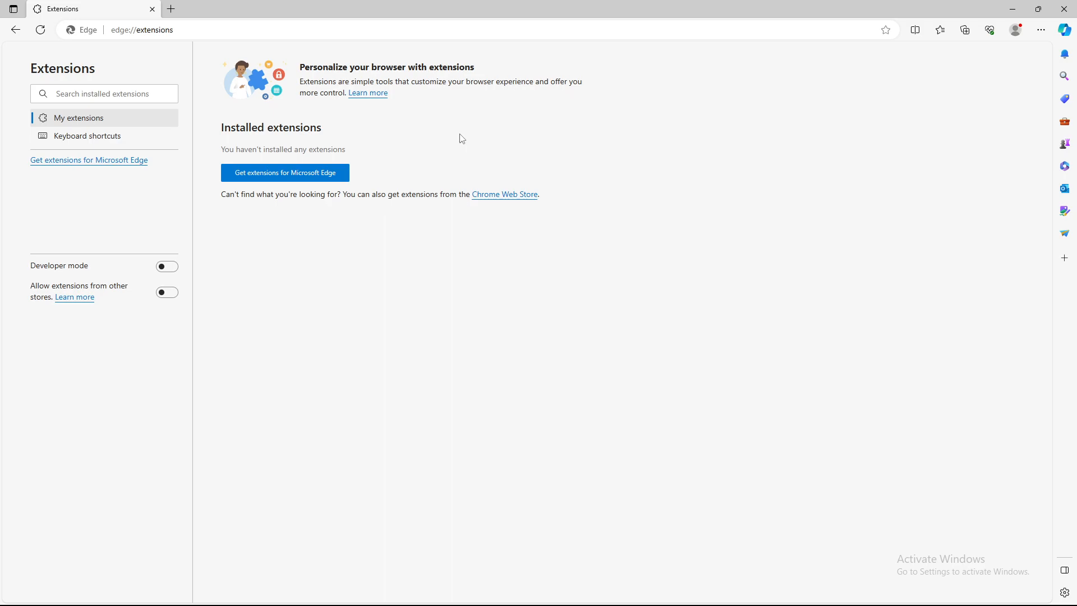
mouse_move(213, 162)
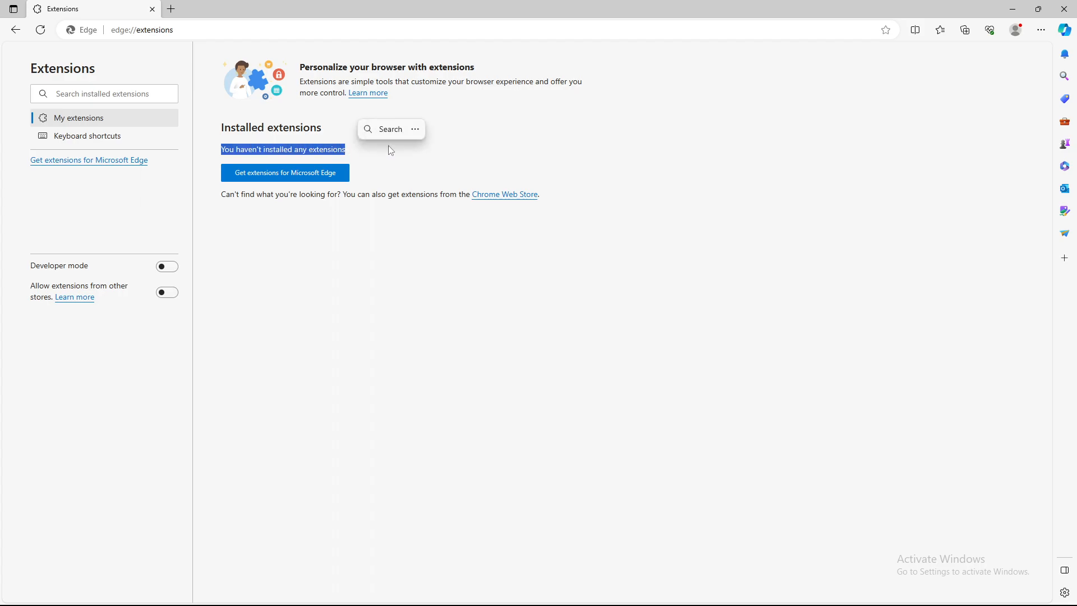
Briefly visit the Edge Add-ons store tab and close it, returning to extensions management.
click(284, 173)
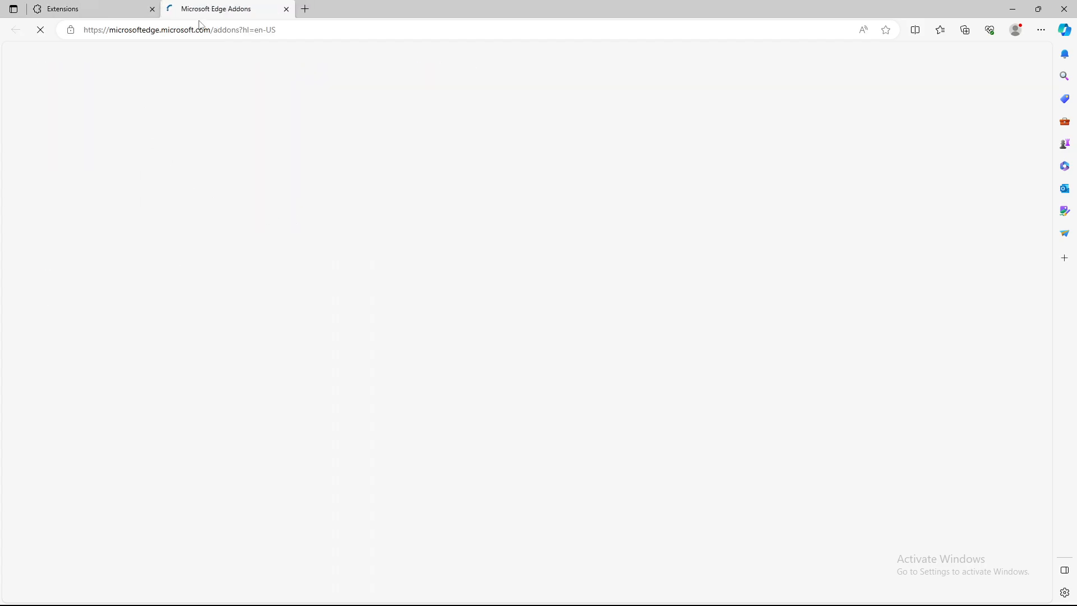
click(286, 8)
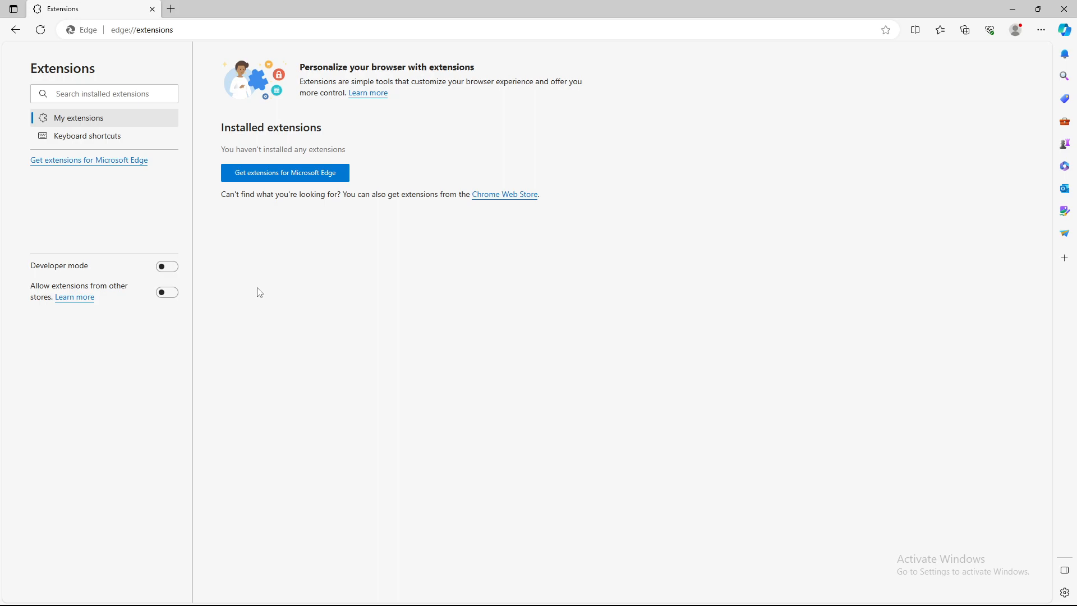
mouse_move(236, 242)
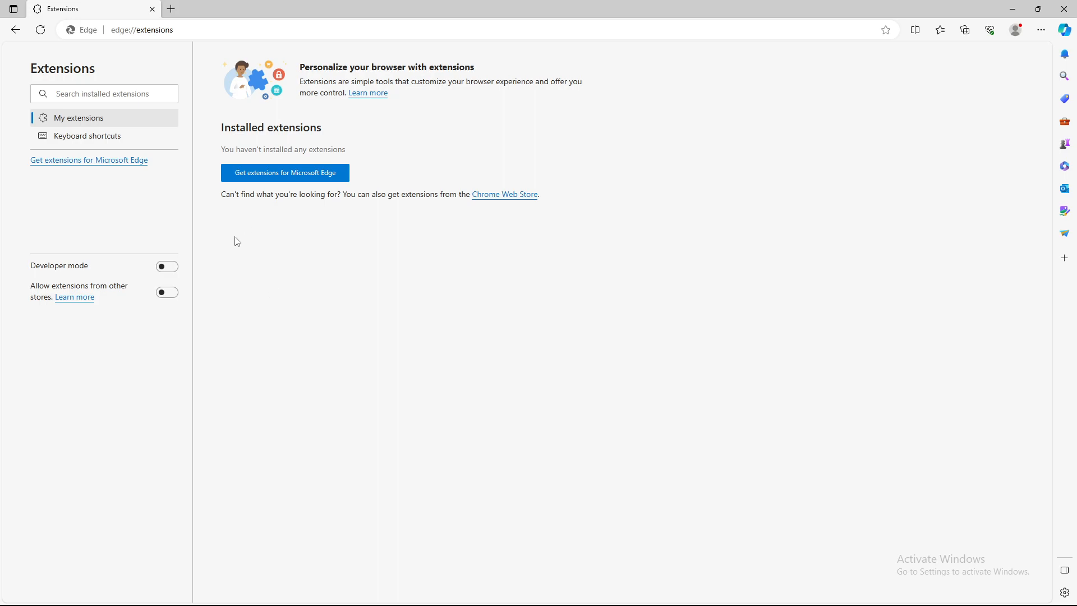
mouse_move(180, 218)
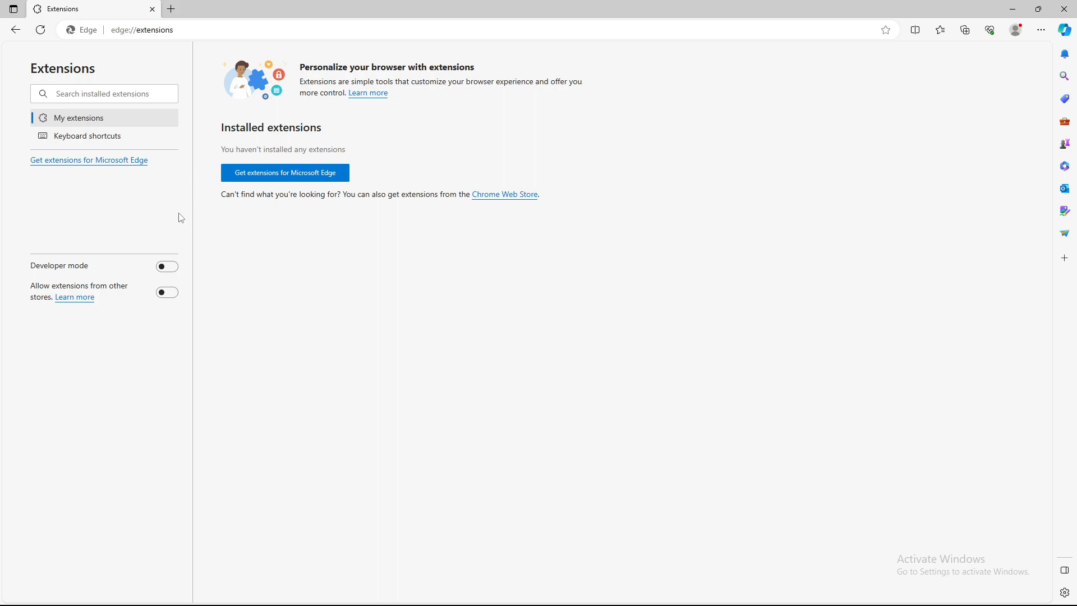
double_click(60, 266)
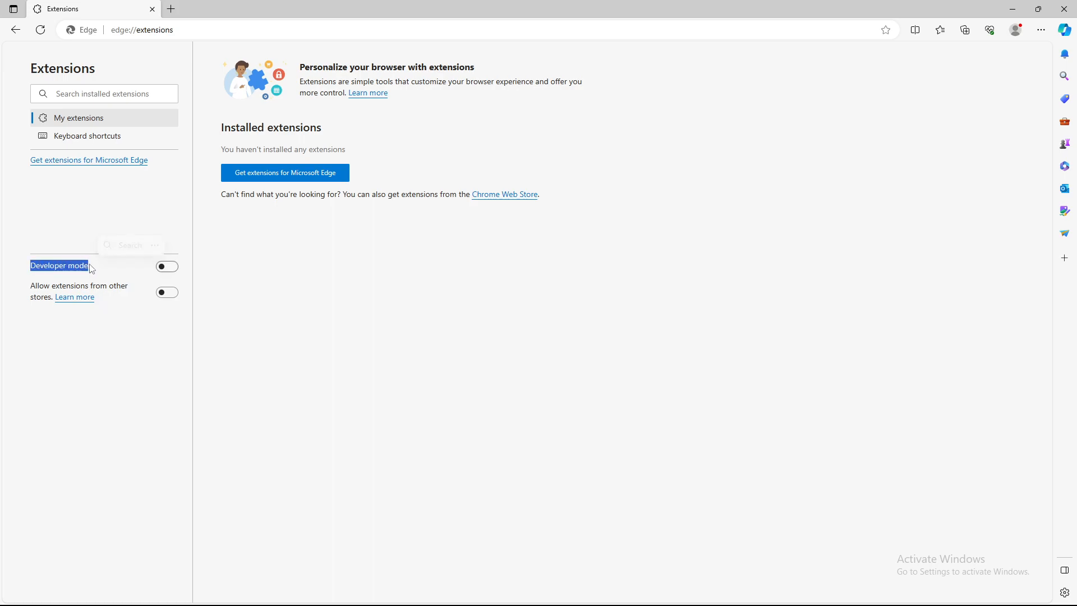
click(166, 267)
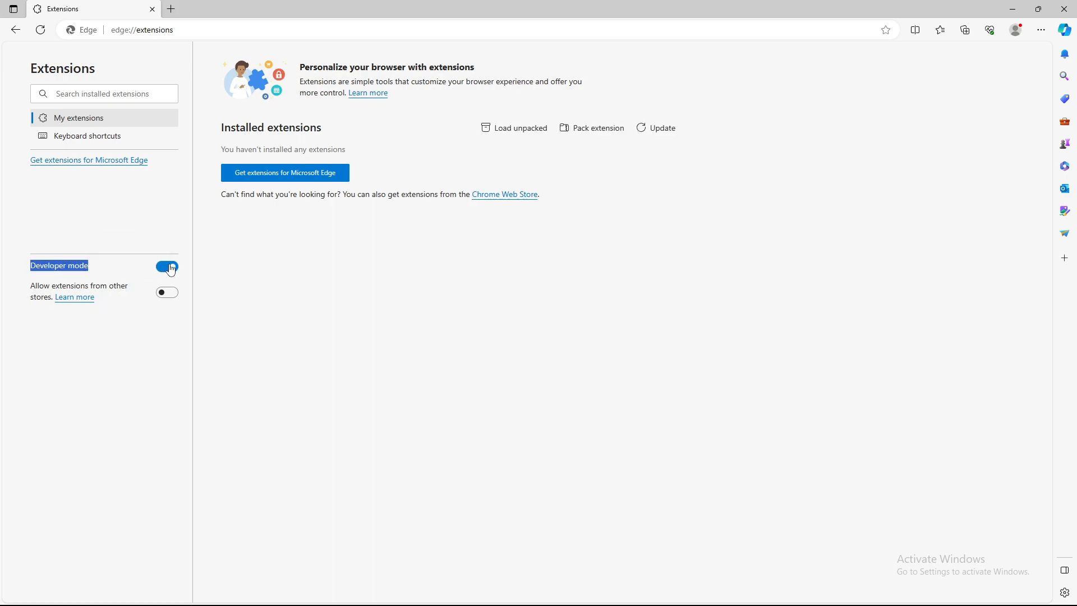
click(166, 267)
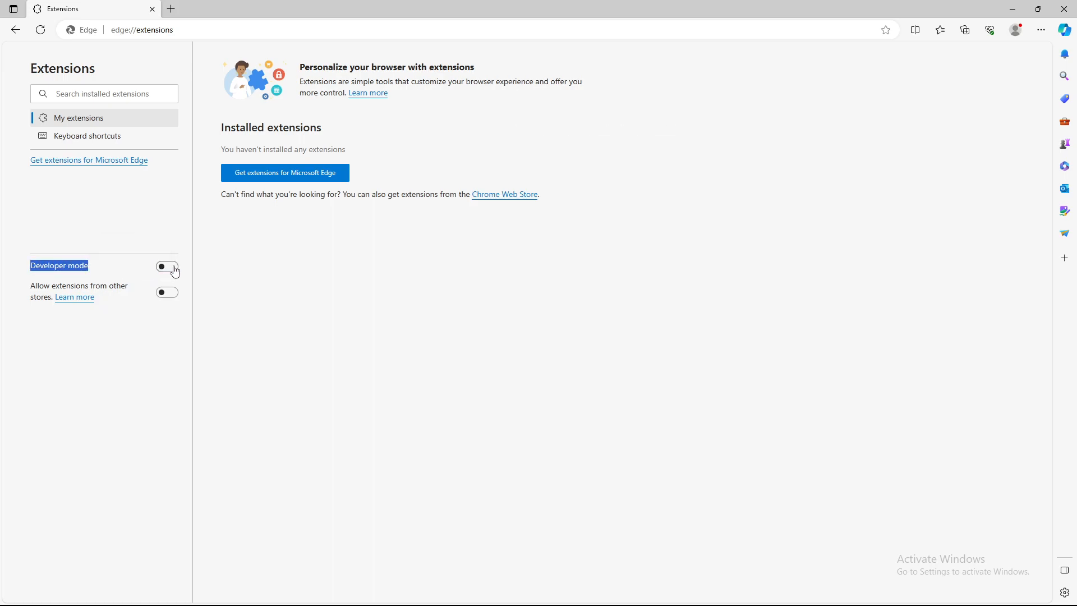
click(166, 267)
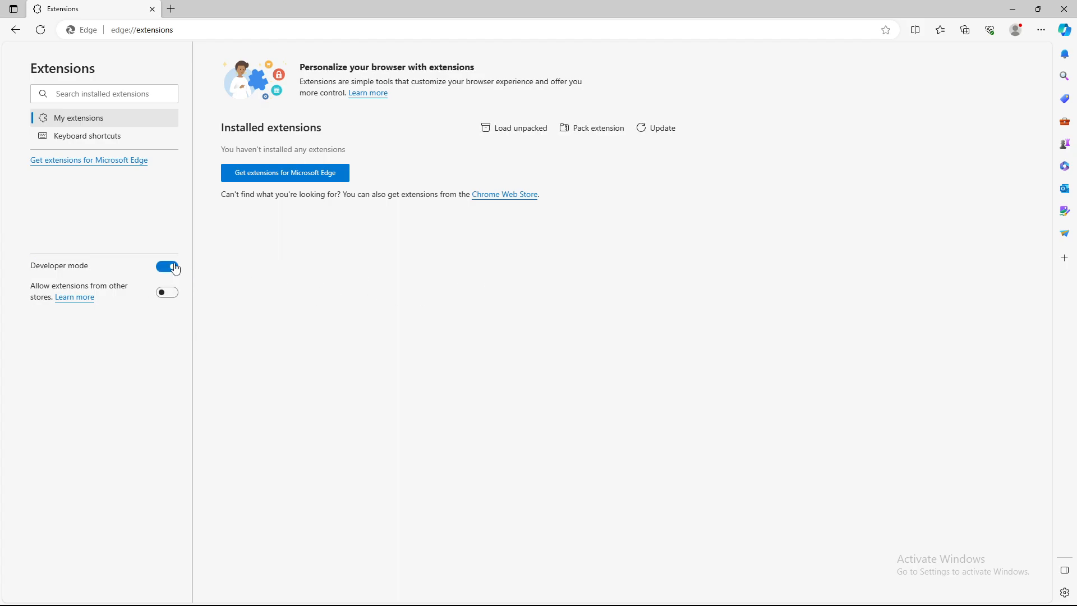
click(166, 268)
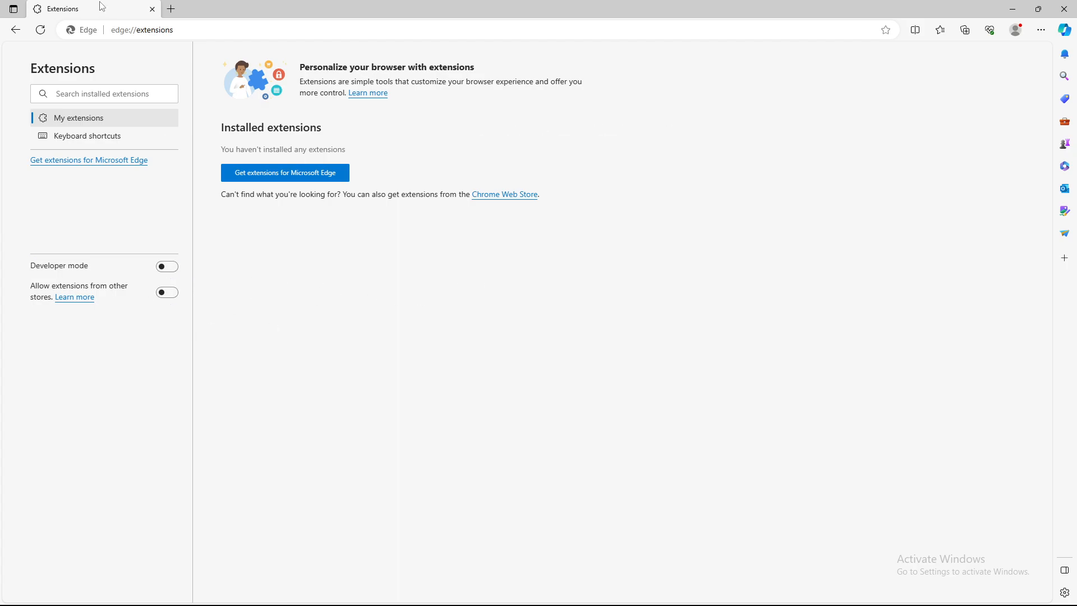
click(152, 8)
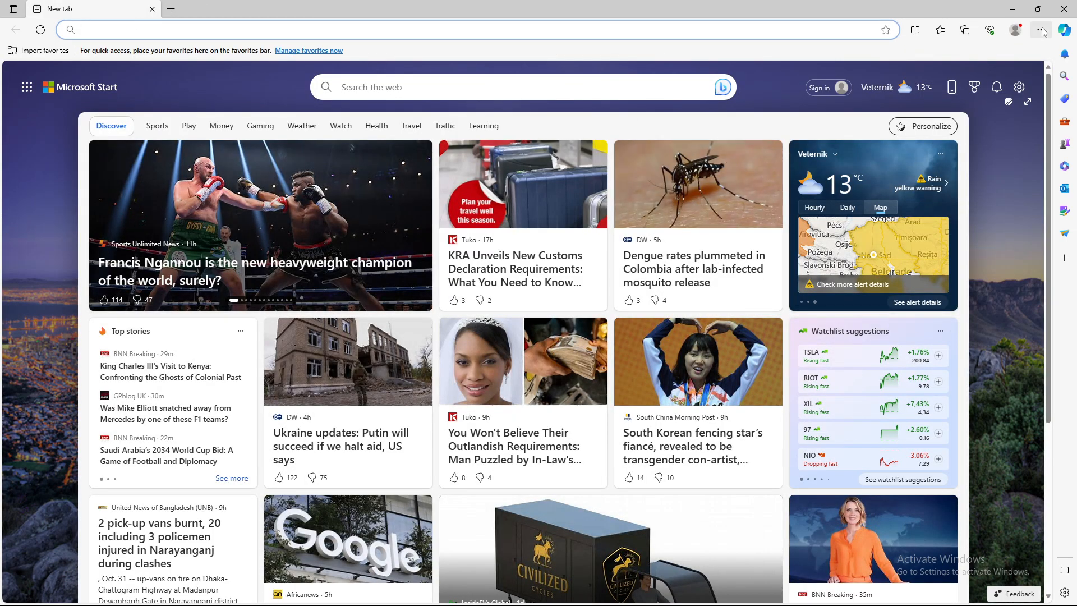
mouse_move(1041, 30)
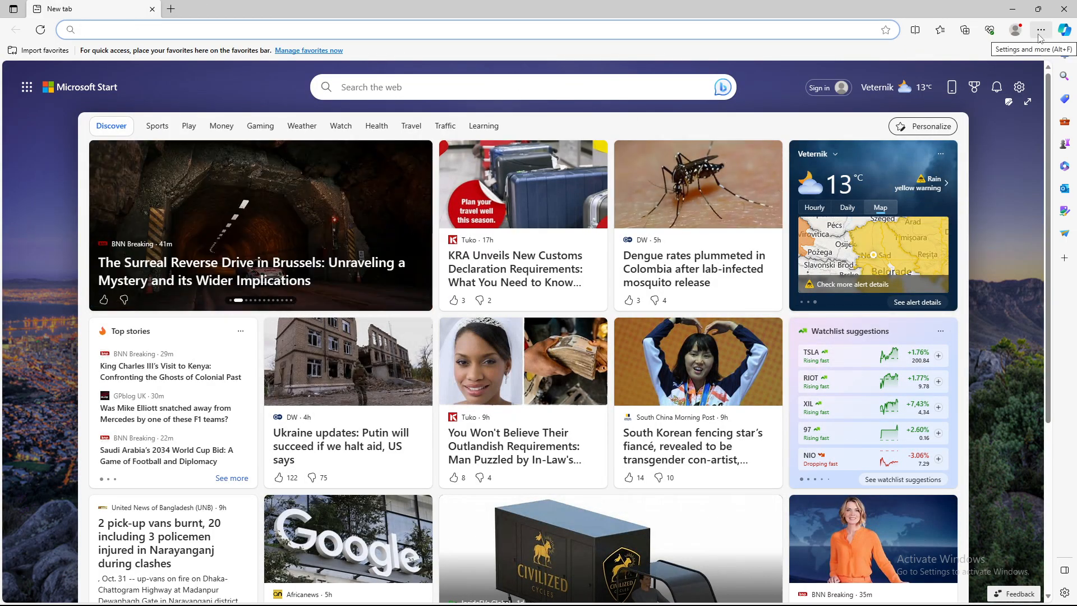
click(1040, 29)
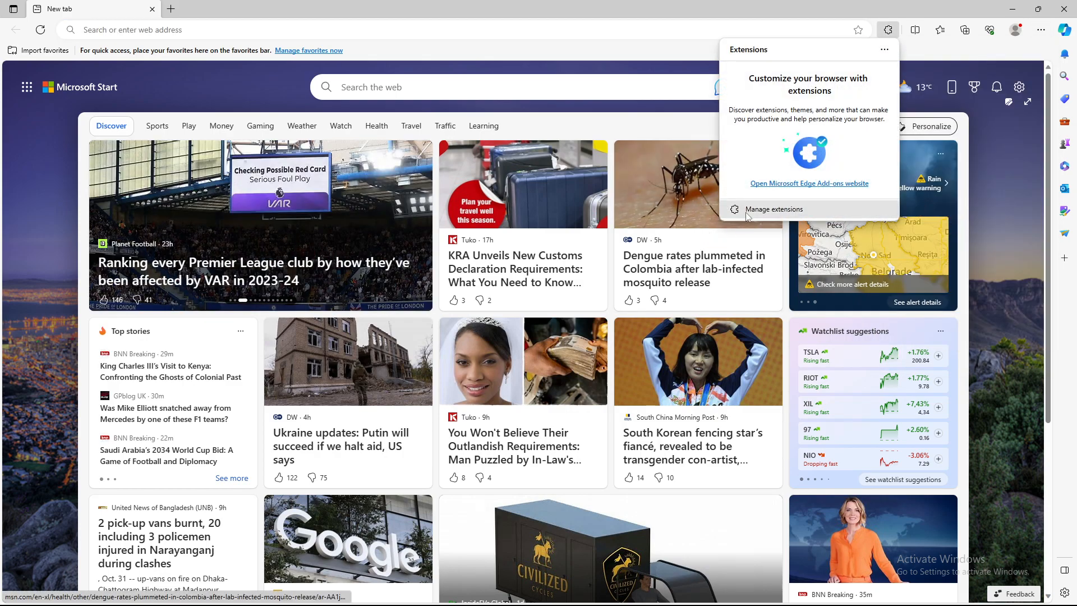
click(773, 209)
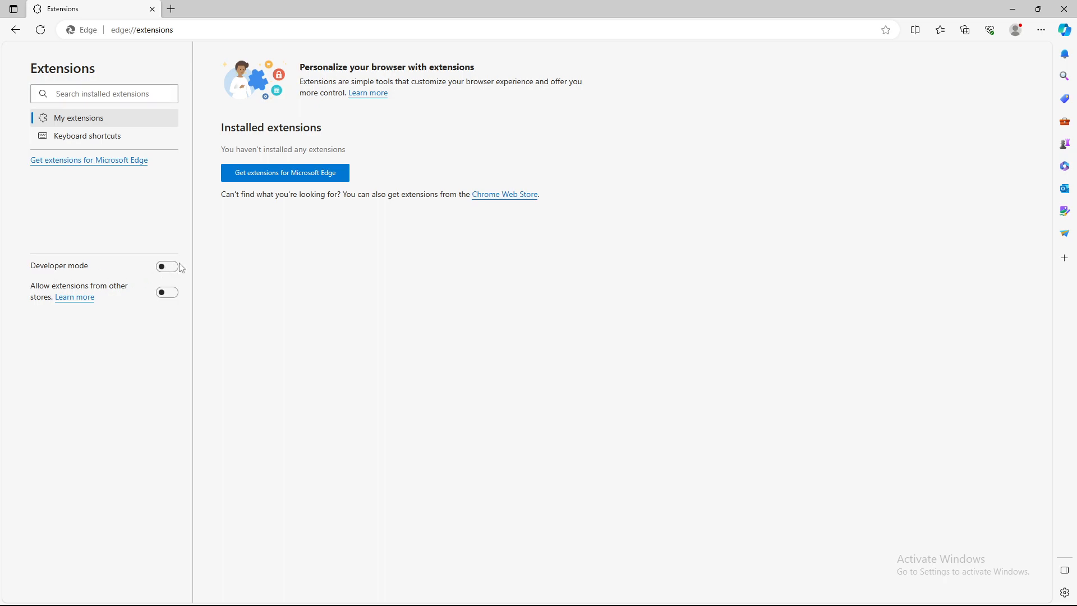
mouse_move(108, 228)
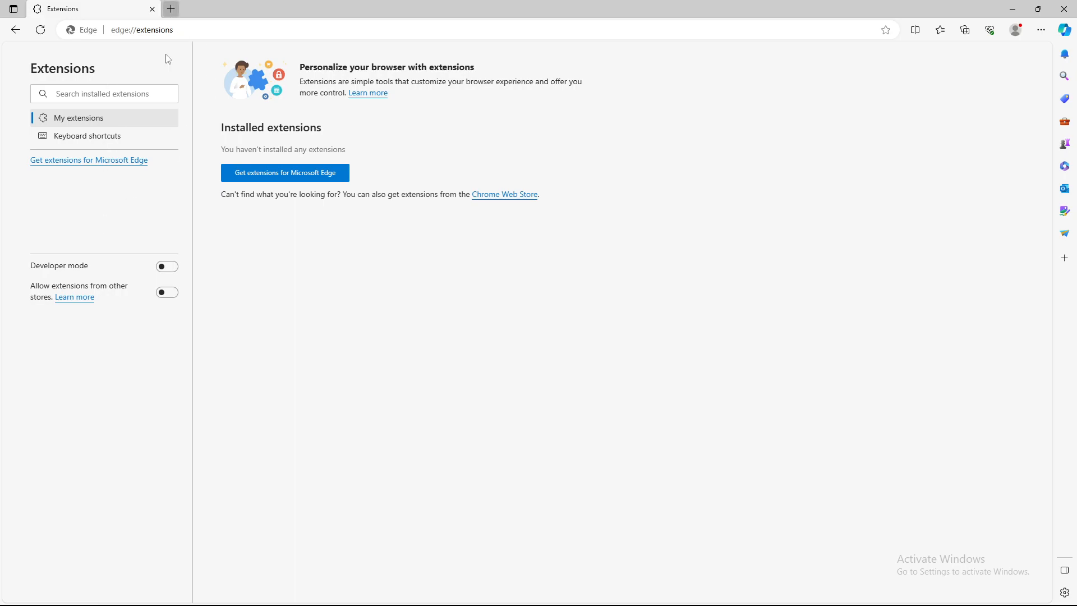
Toggle Developer mode on and back off, then leave for a new tab page.
click(166, 267)
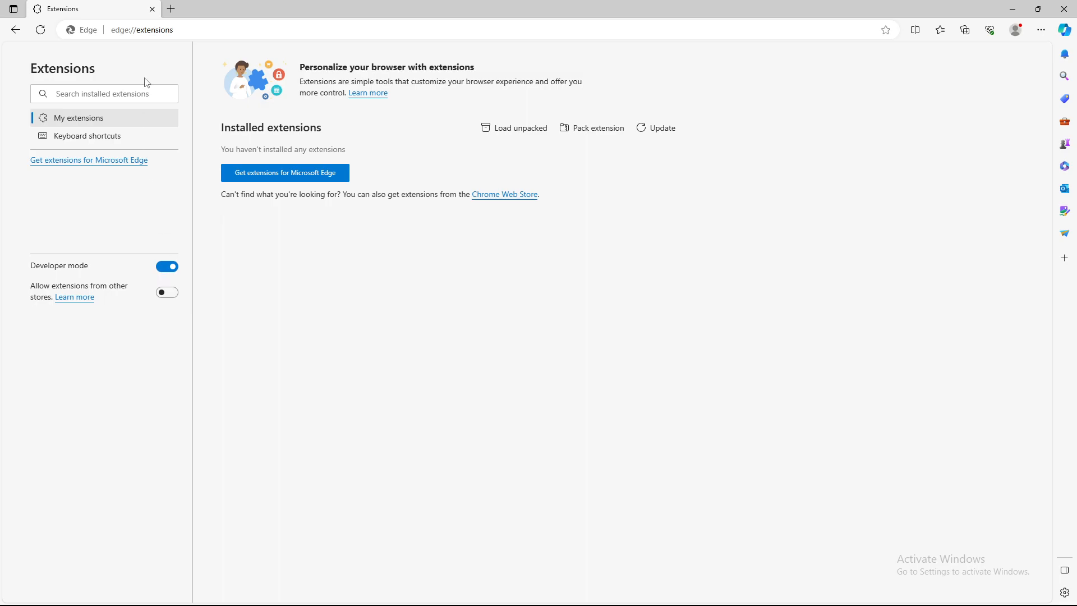
click(166, 267)
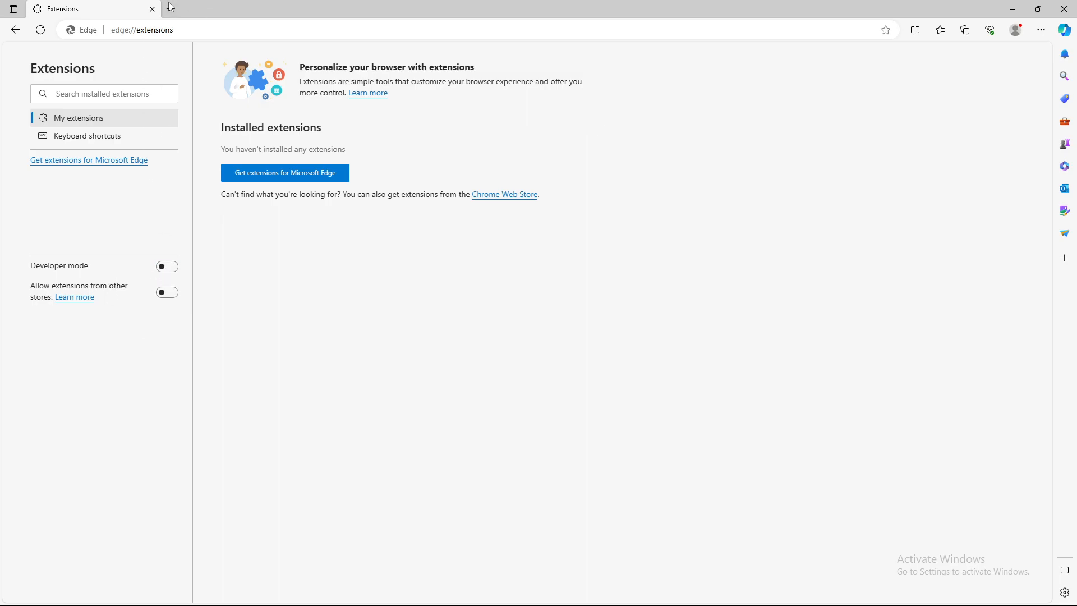
click(171, 8)
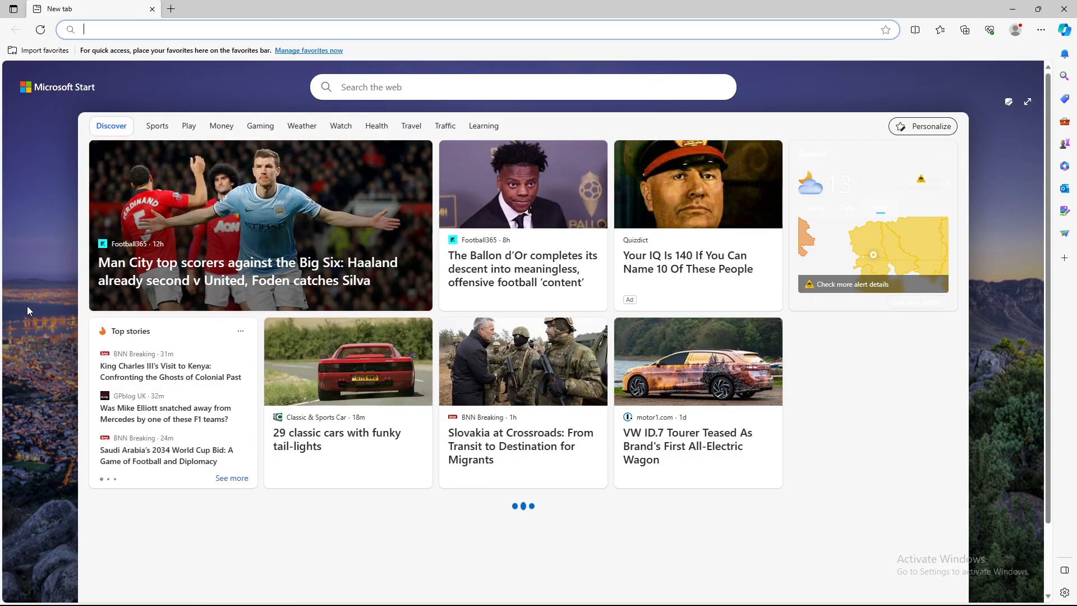